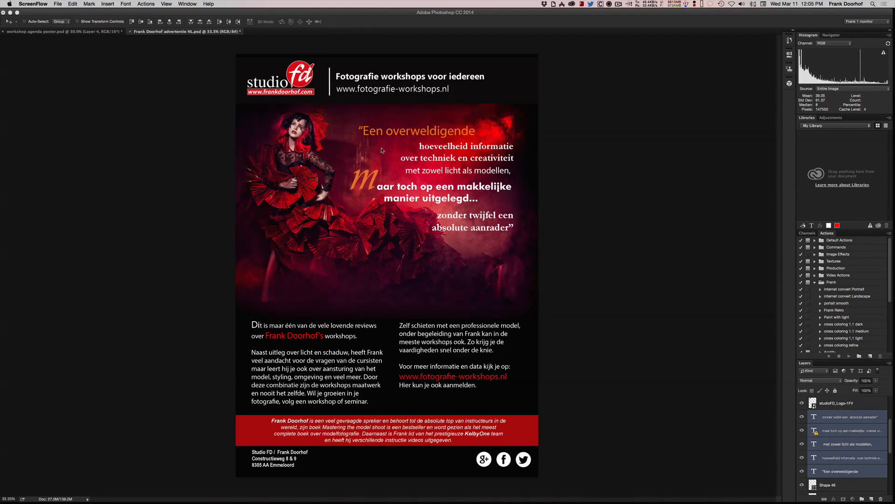
{"action": "mouse_move", "coordinate": [600, 228]}
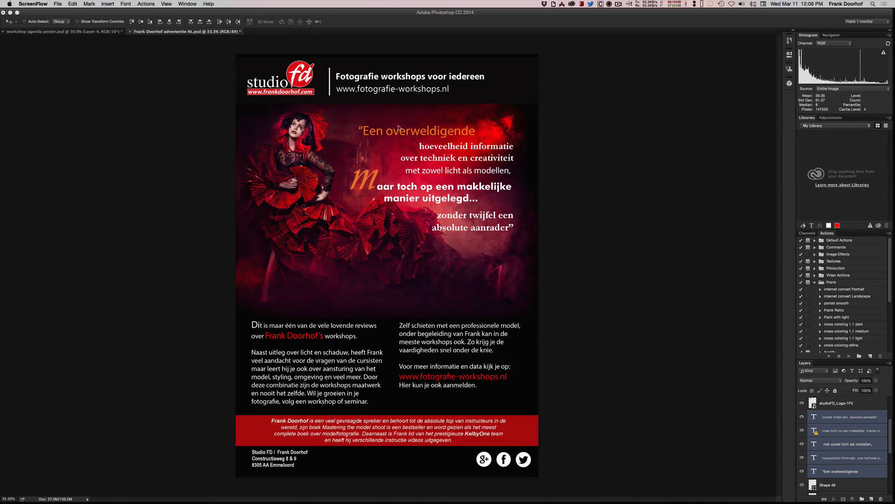
{"action": "mouse_move", "coordinate": [381, 147]}
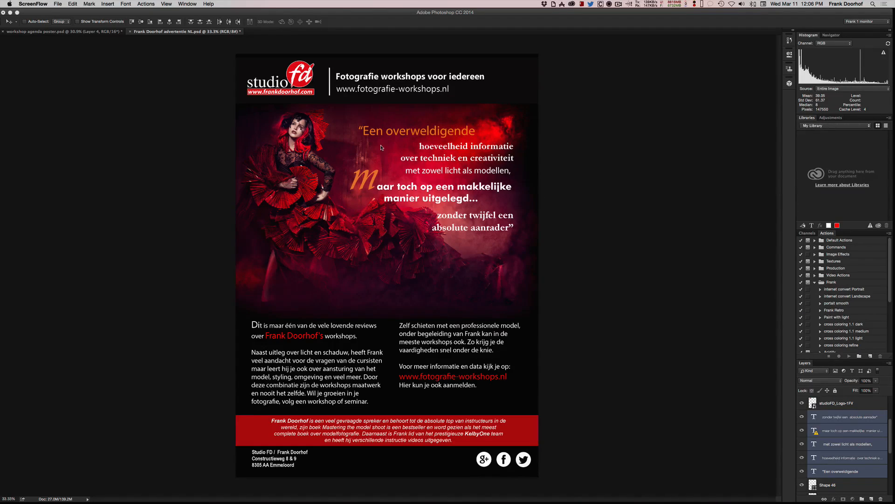
Switch to the workshop agenda poster.psd document
{"action": "left_click", "coordinate": [63, 31]}
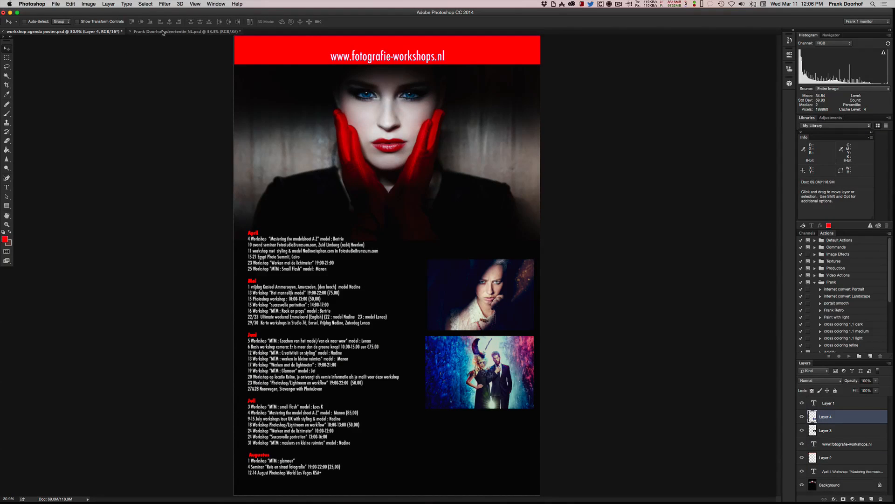
{"action": "left_click", "coordinate": [182, 31]}
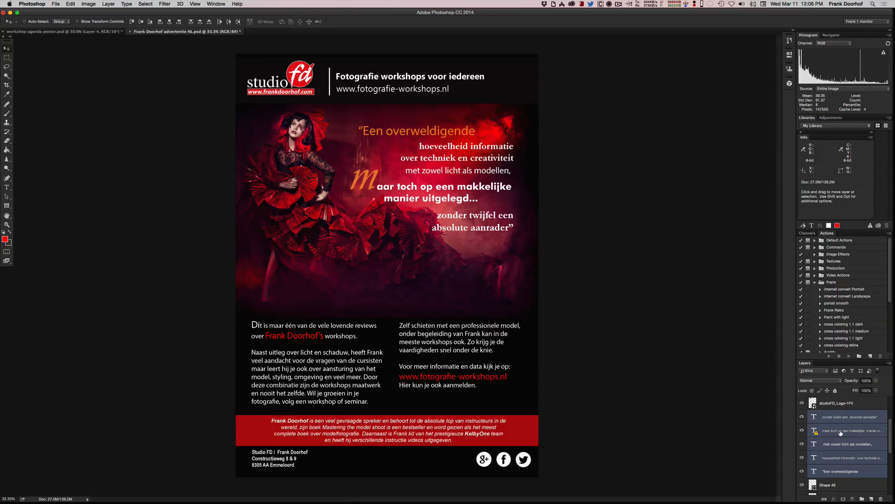
Start duplicating the selected quote text layers via Duplicate Layers from the context menu
{"action": "right_click", "coordinate": [845, 430]}
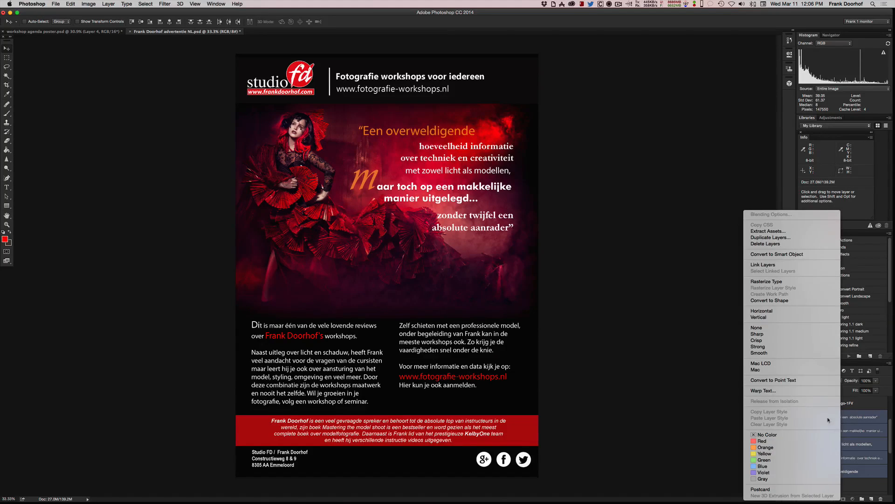
{"action": "mouse_move", "coordinate": [771, 237]}
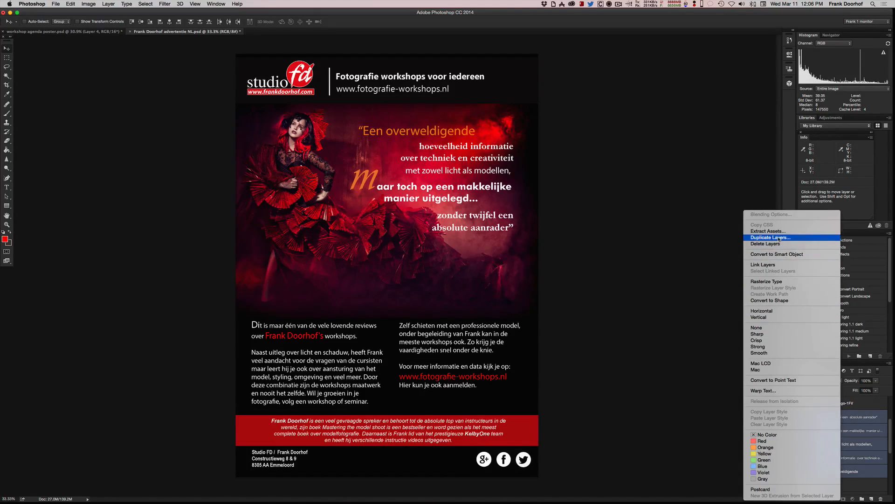
{"action": "left_click", "coordinate": [770, 237]}
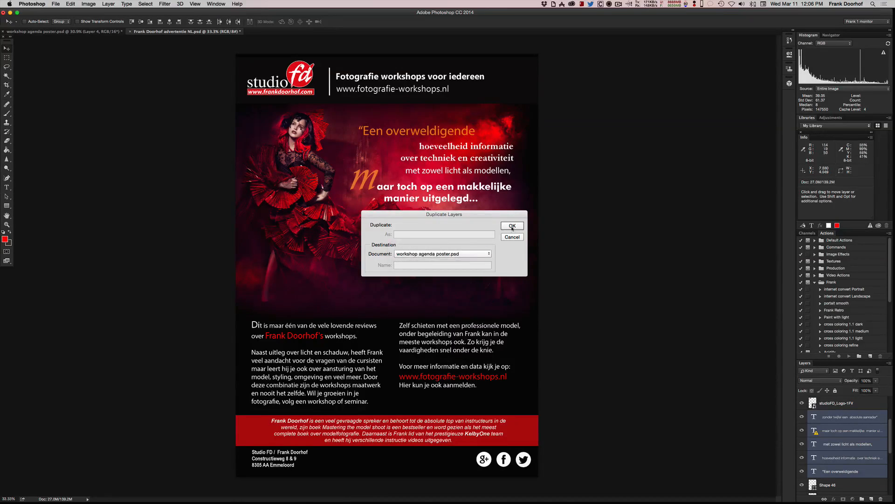
Confirm duplication into workshop agenda poster.psd and drag the quote text to its lower right
{"action": "left_click", "coordinate": [511, 225]}
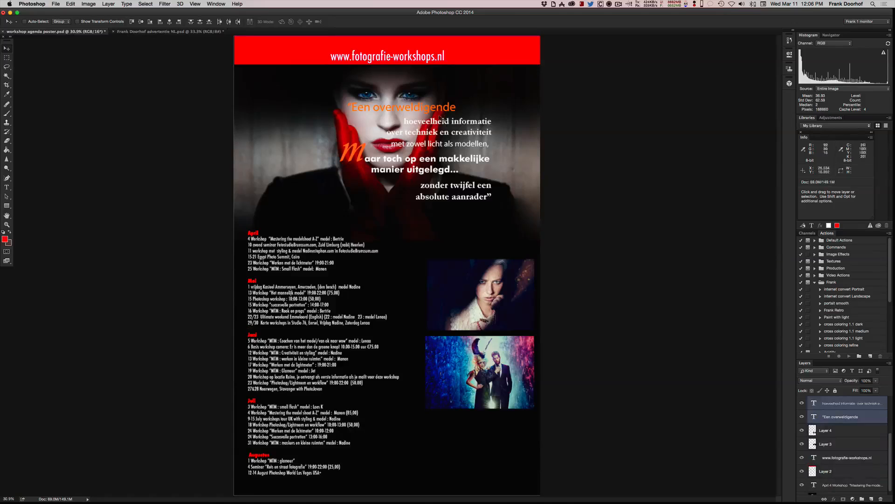
{"action": "left_click_drag", "start_coordinate": [401, 106], "coordinate": [425, 376]}
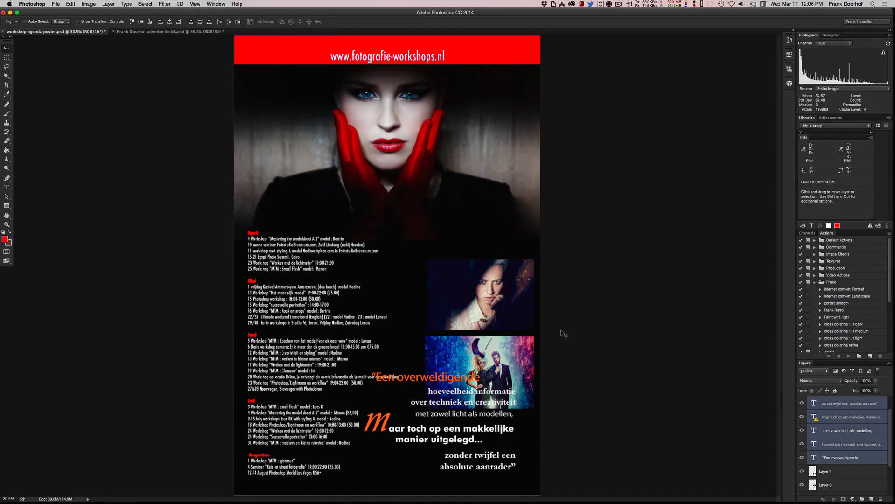
{"action": "mouse_move", "coordinate": [593, 290]}
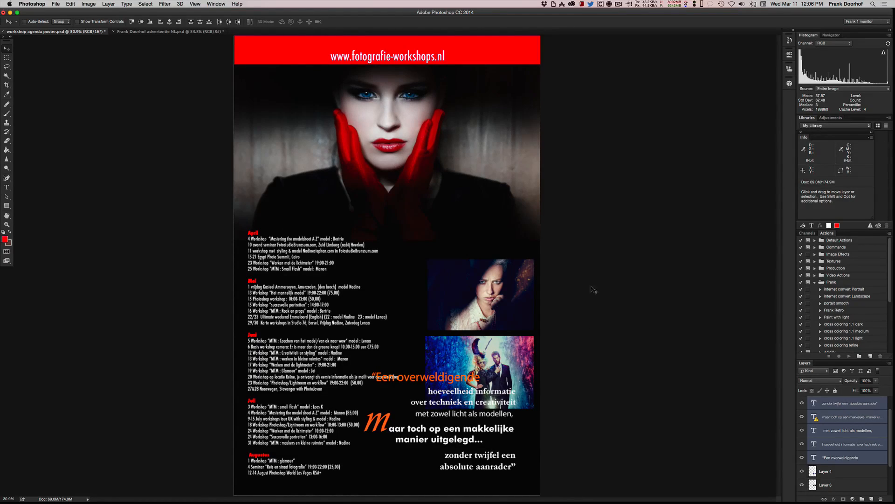
{"action": "mouse_move", "coordinate": [623, 234]}
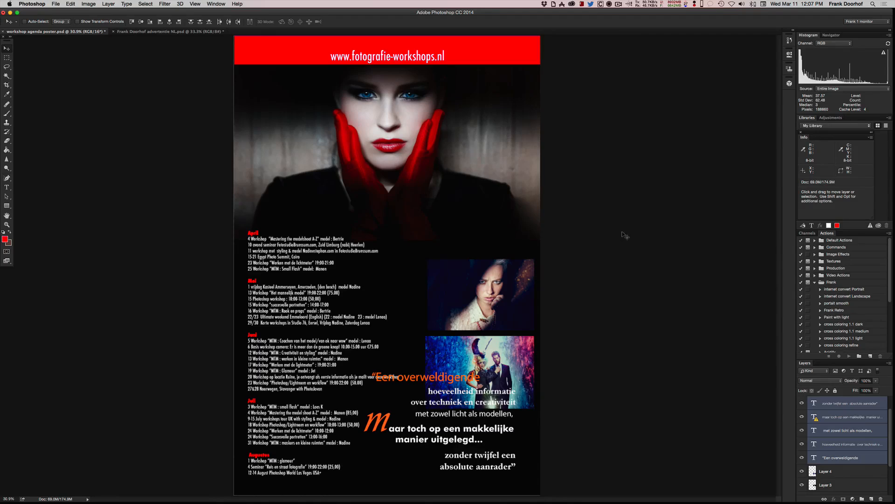